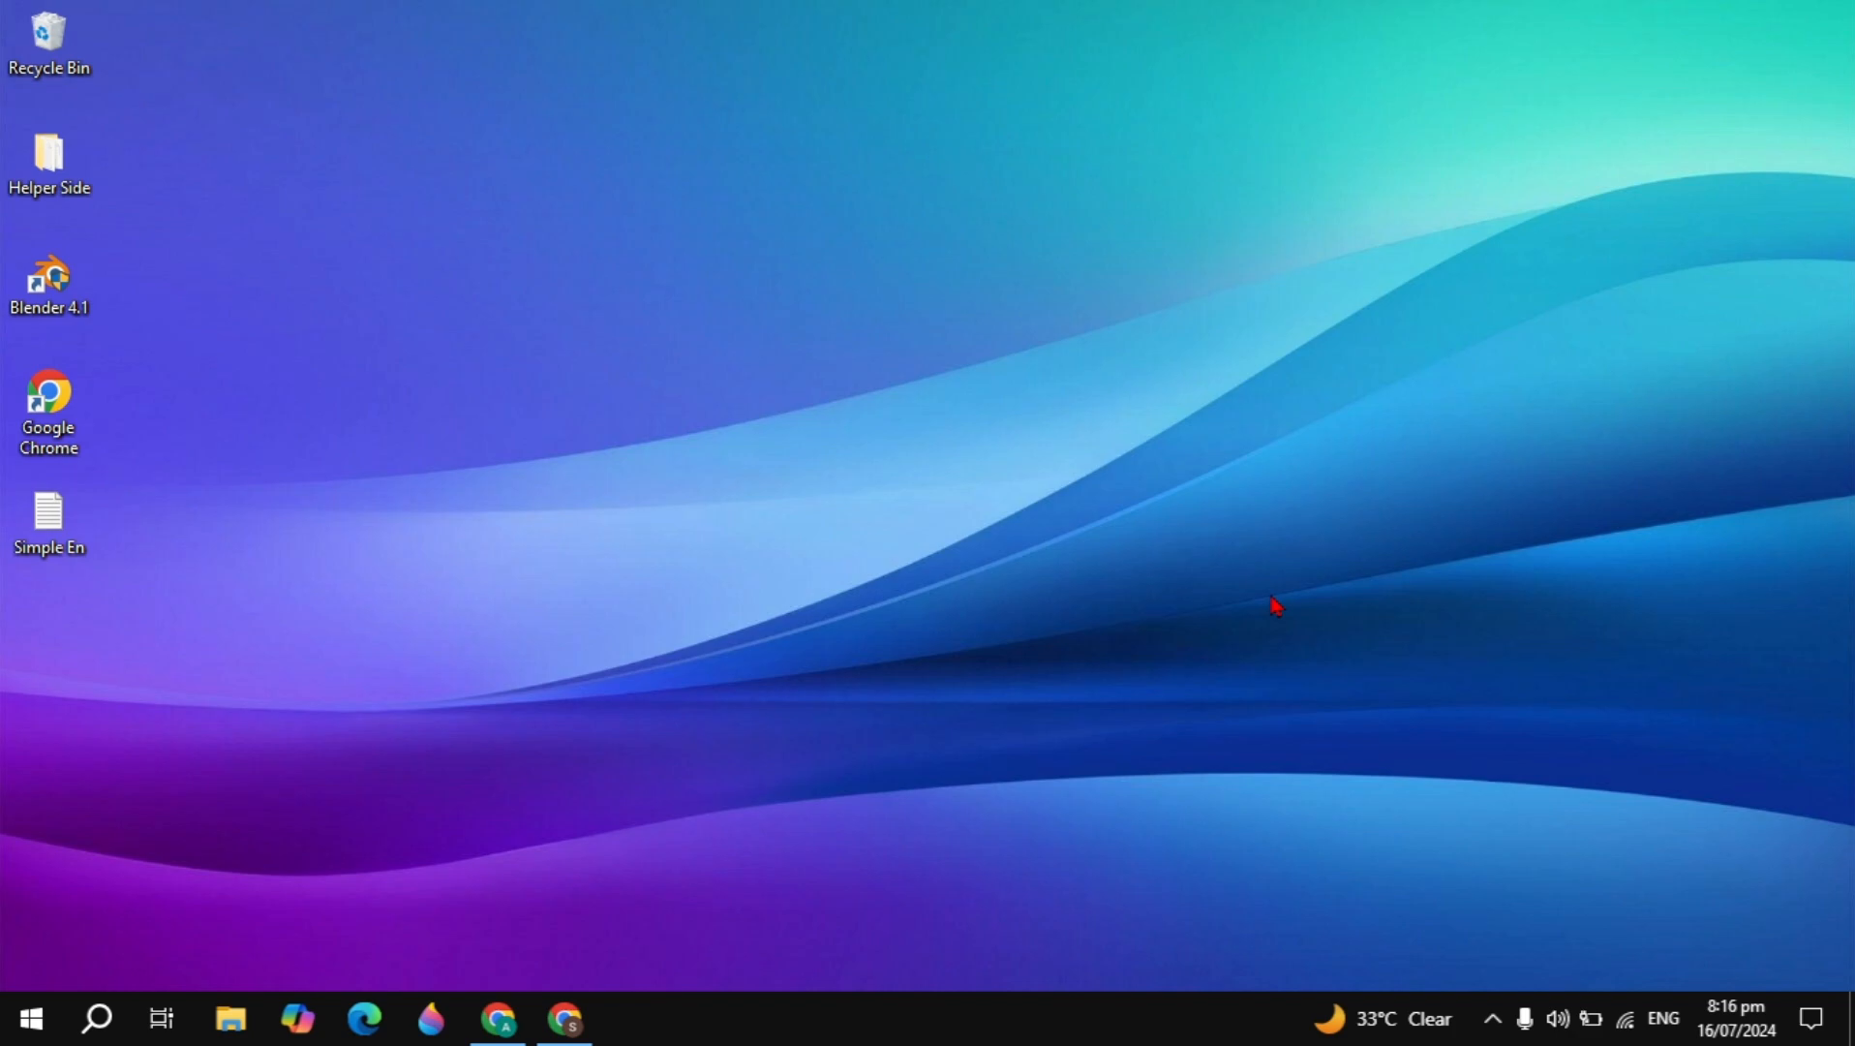
Step: Launch Chrome from the taskbar and search Google for 'ebay'
{"action": "left_click", "coordinate": [565, 1016]}
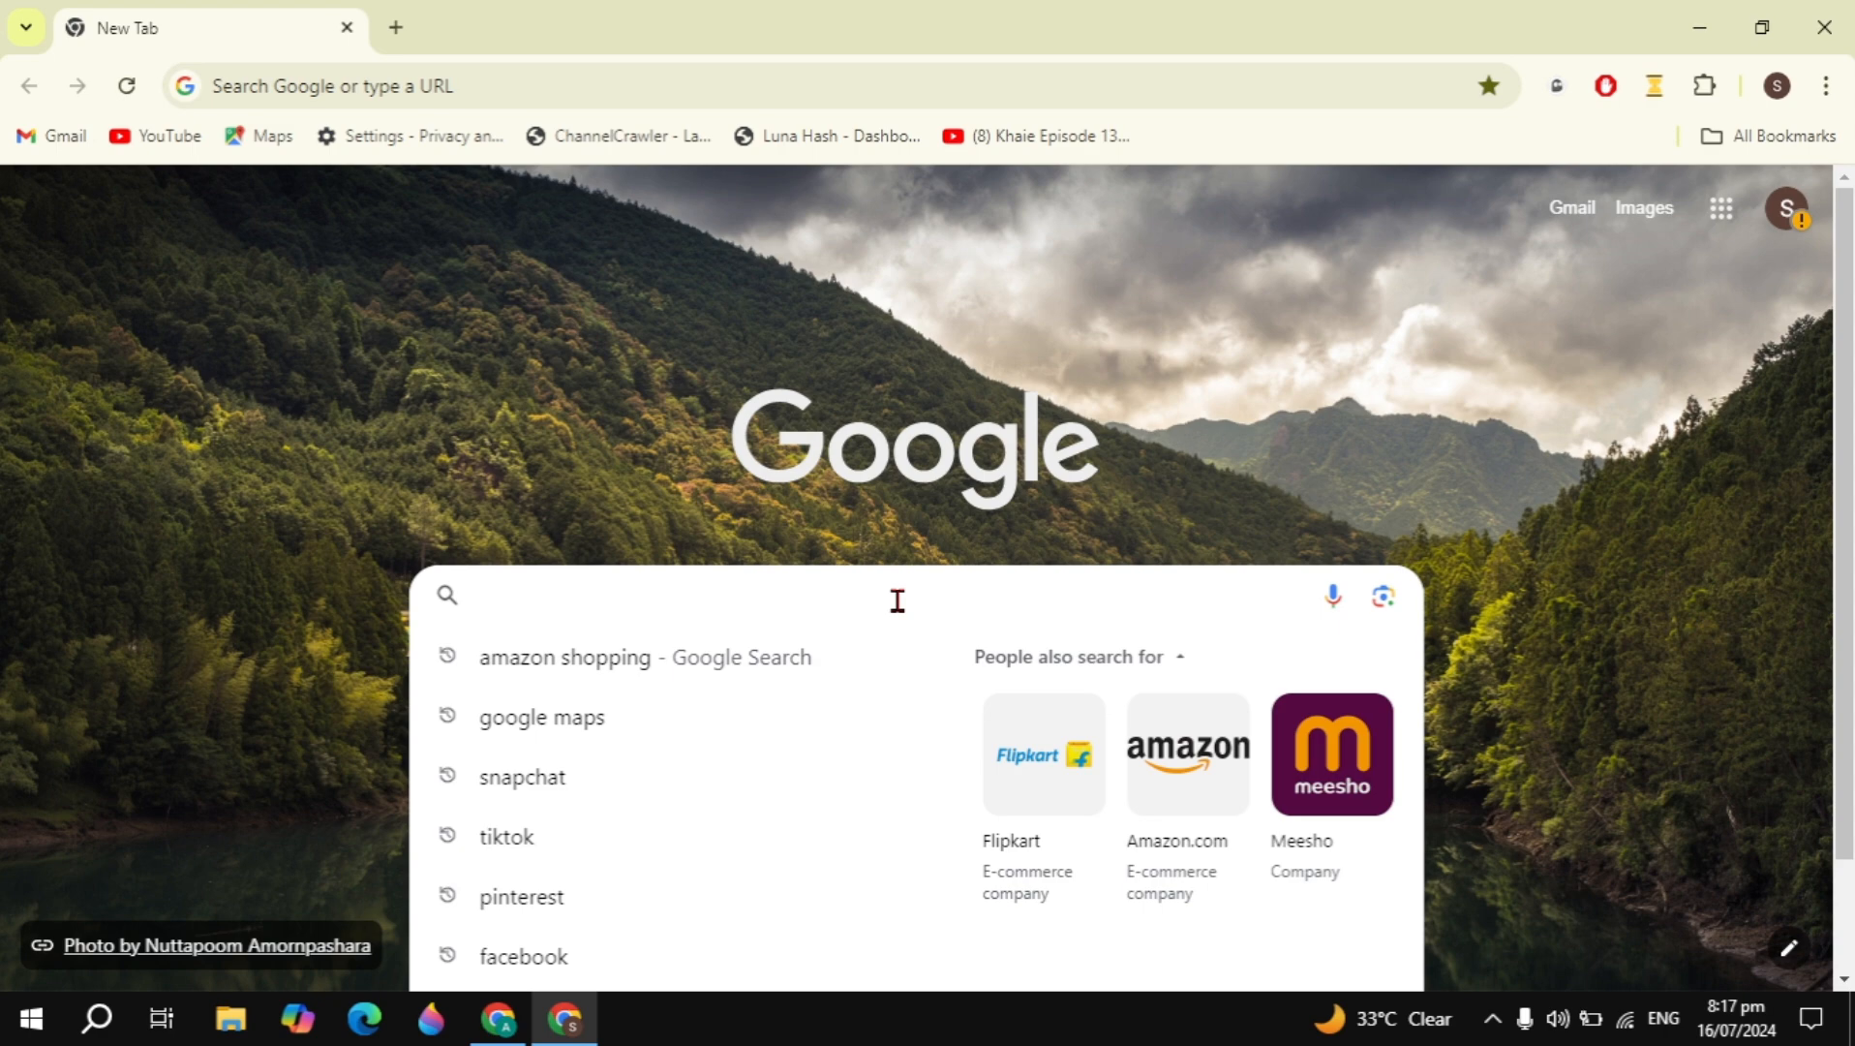
{"action": "type", "text": "ebay"}
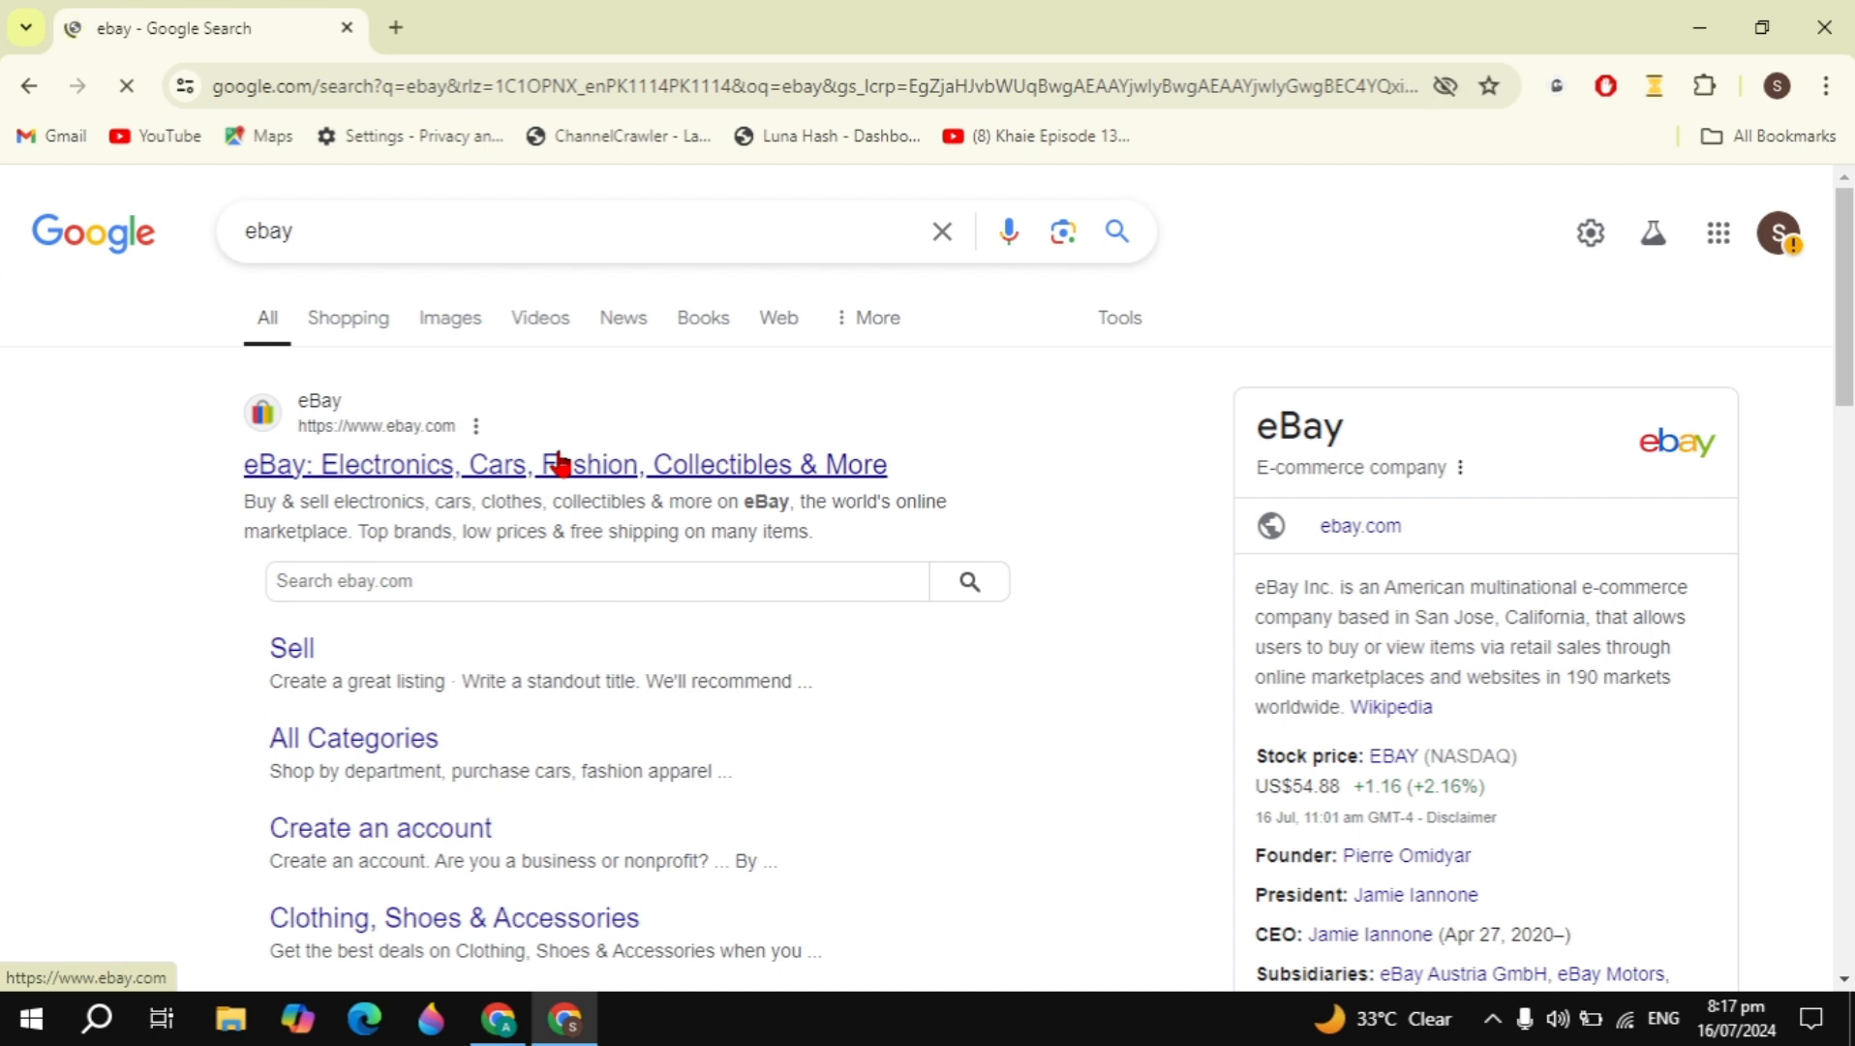
Step: Open the eBay home page from the top search result
{"action": "left_click", "coordinate": [563, 462]}
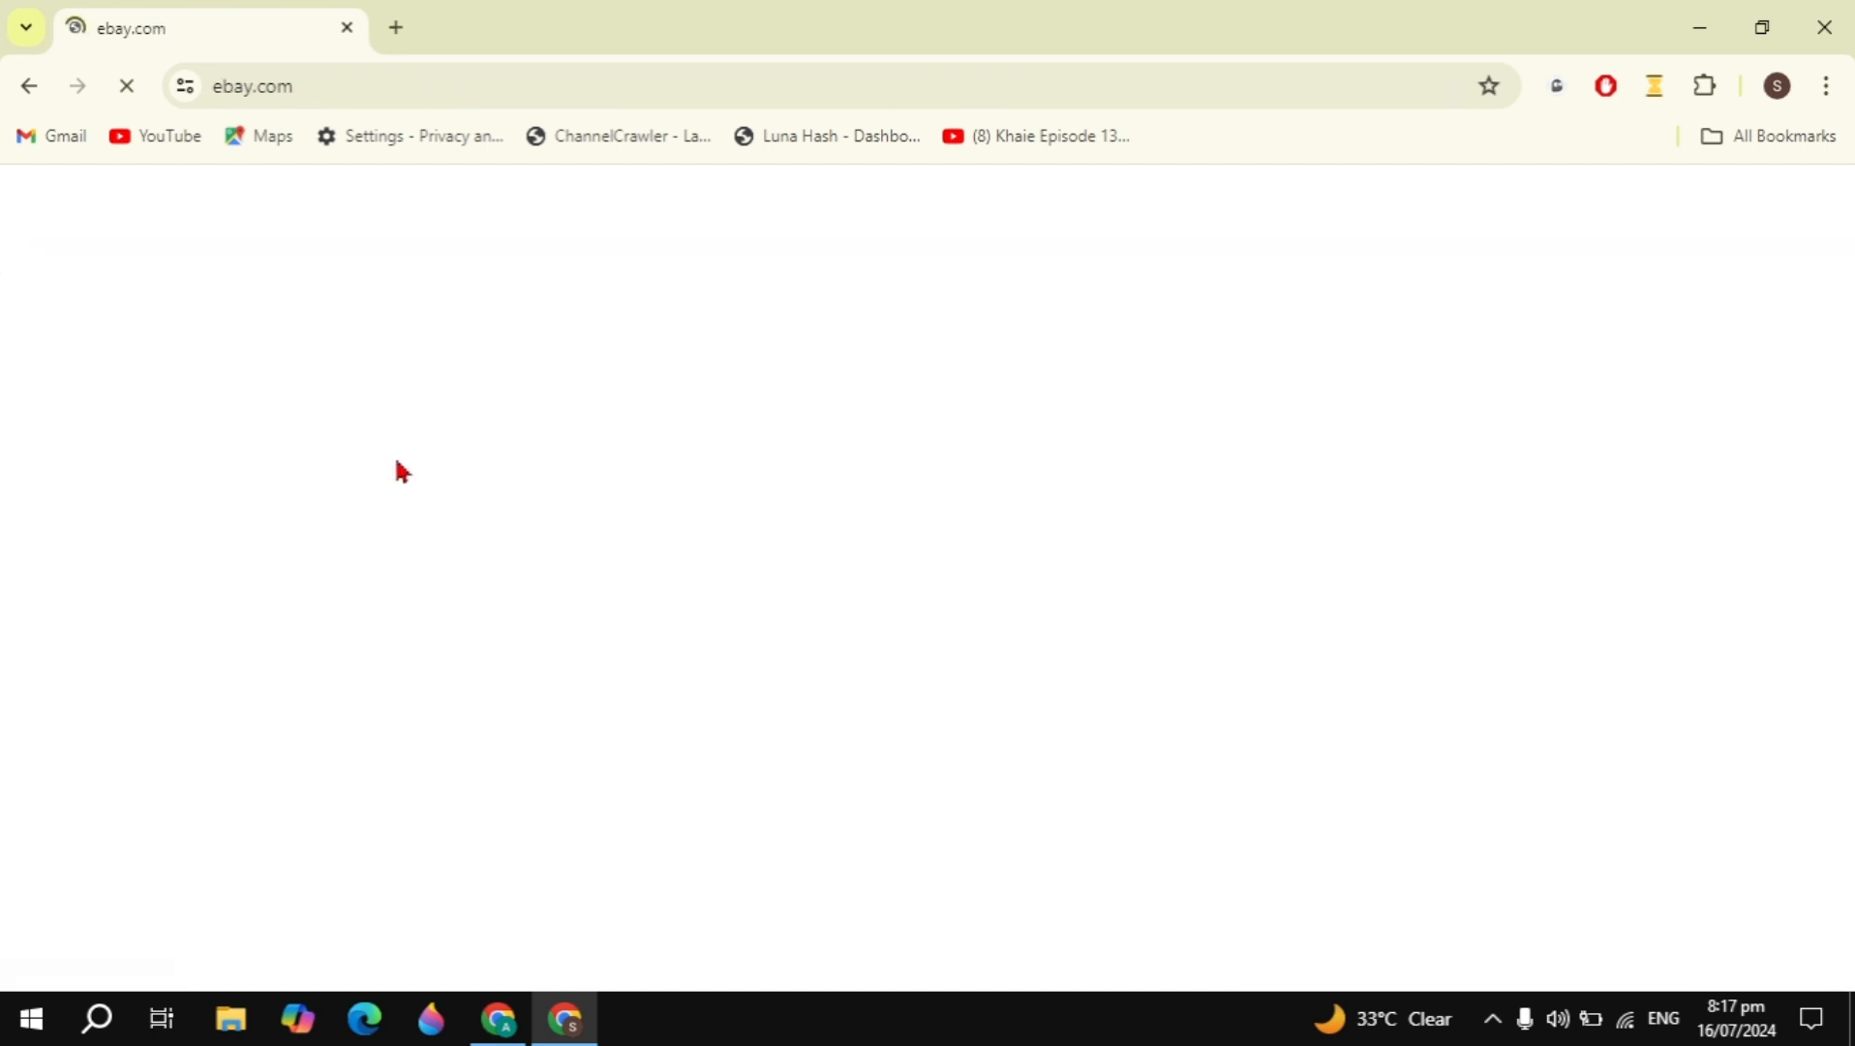
{"action": "mouse_move", "coordinate": [1180, 476]}
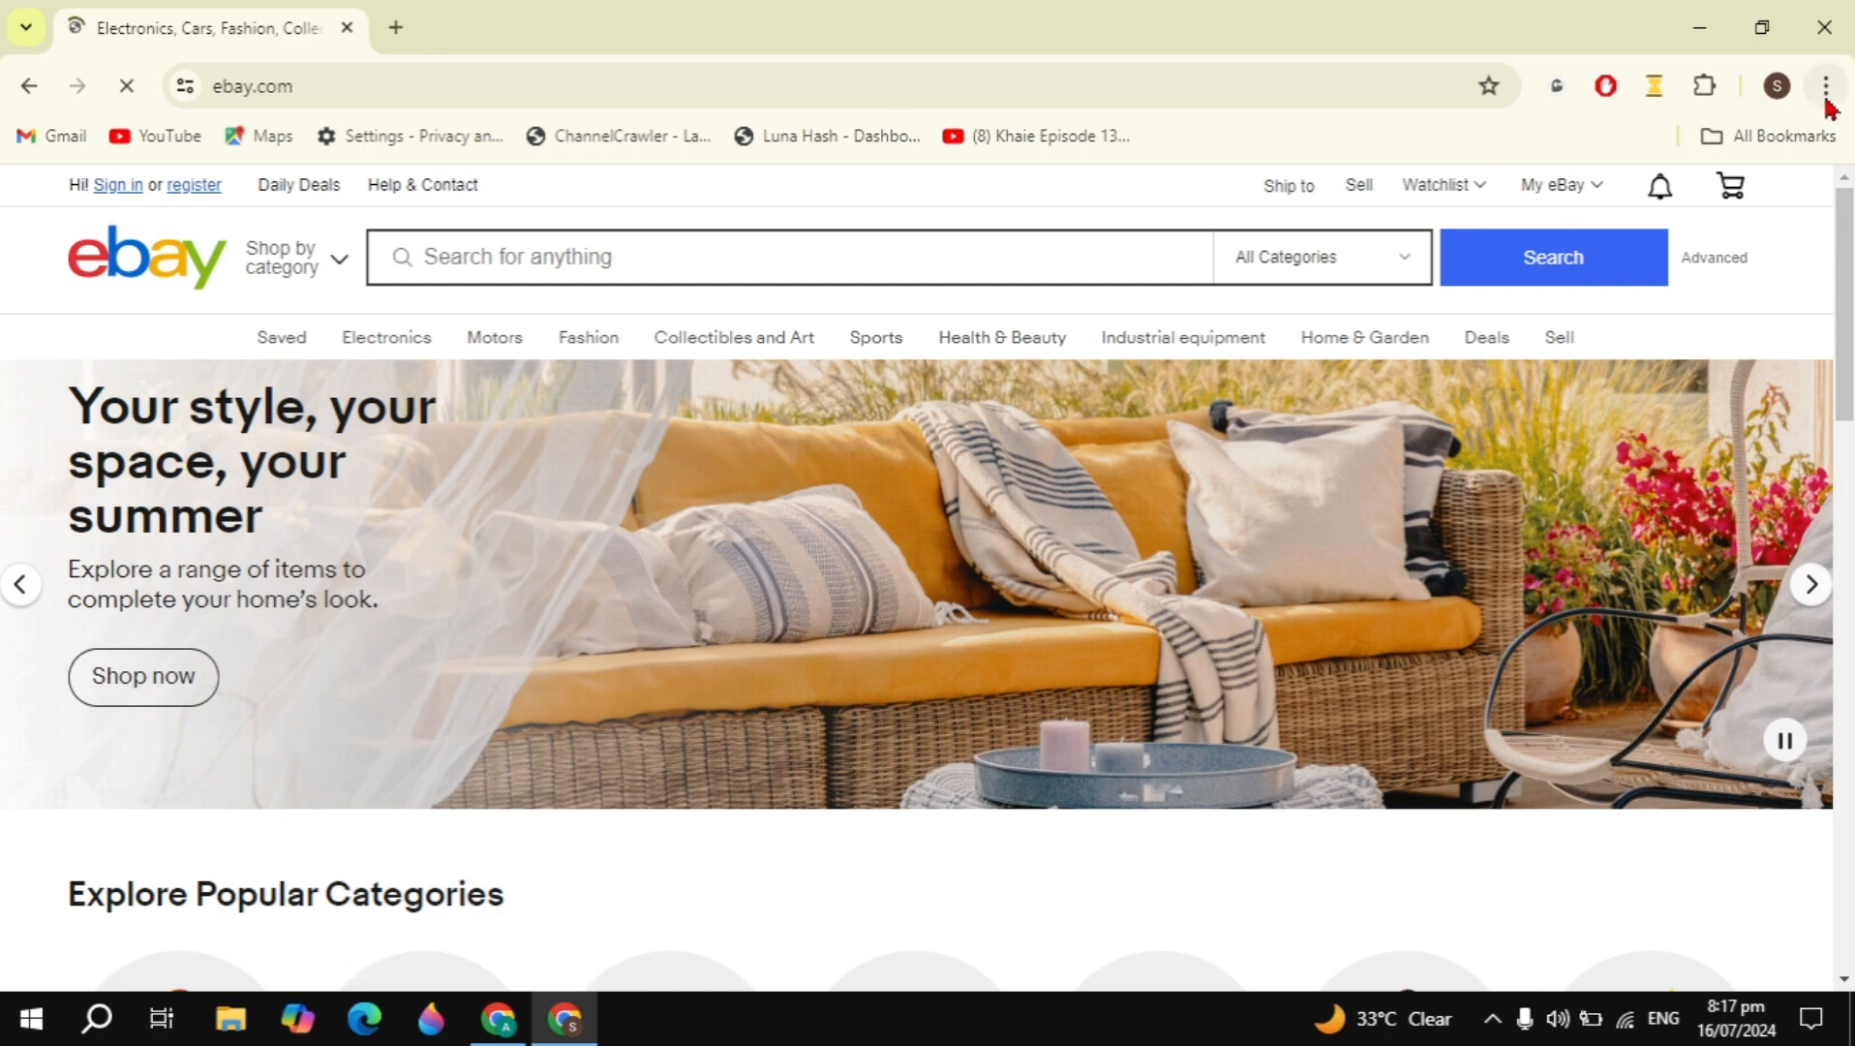
{"action": "left_click", "coordinate": [1826, 85]}
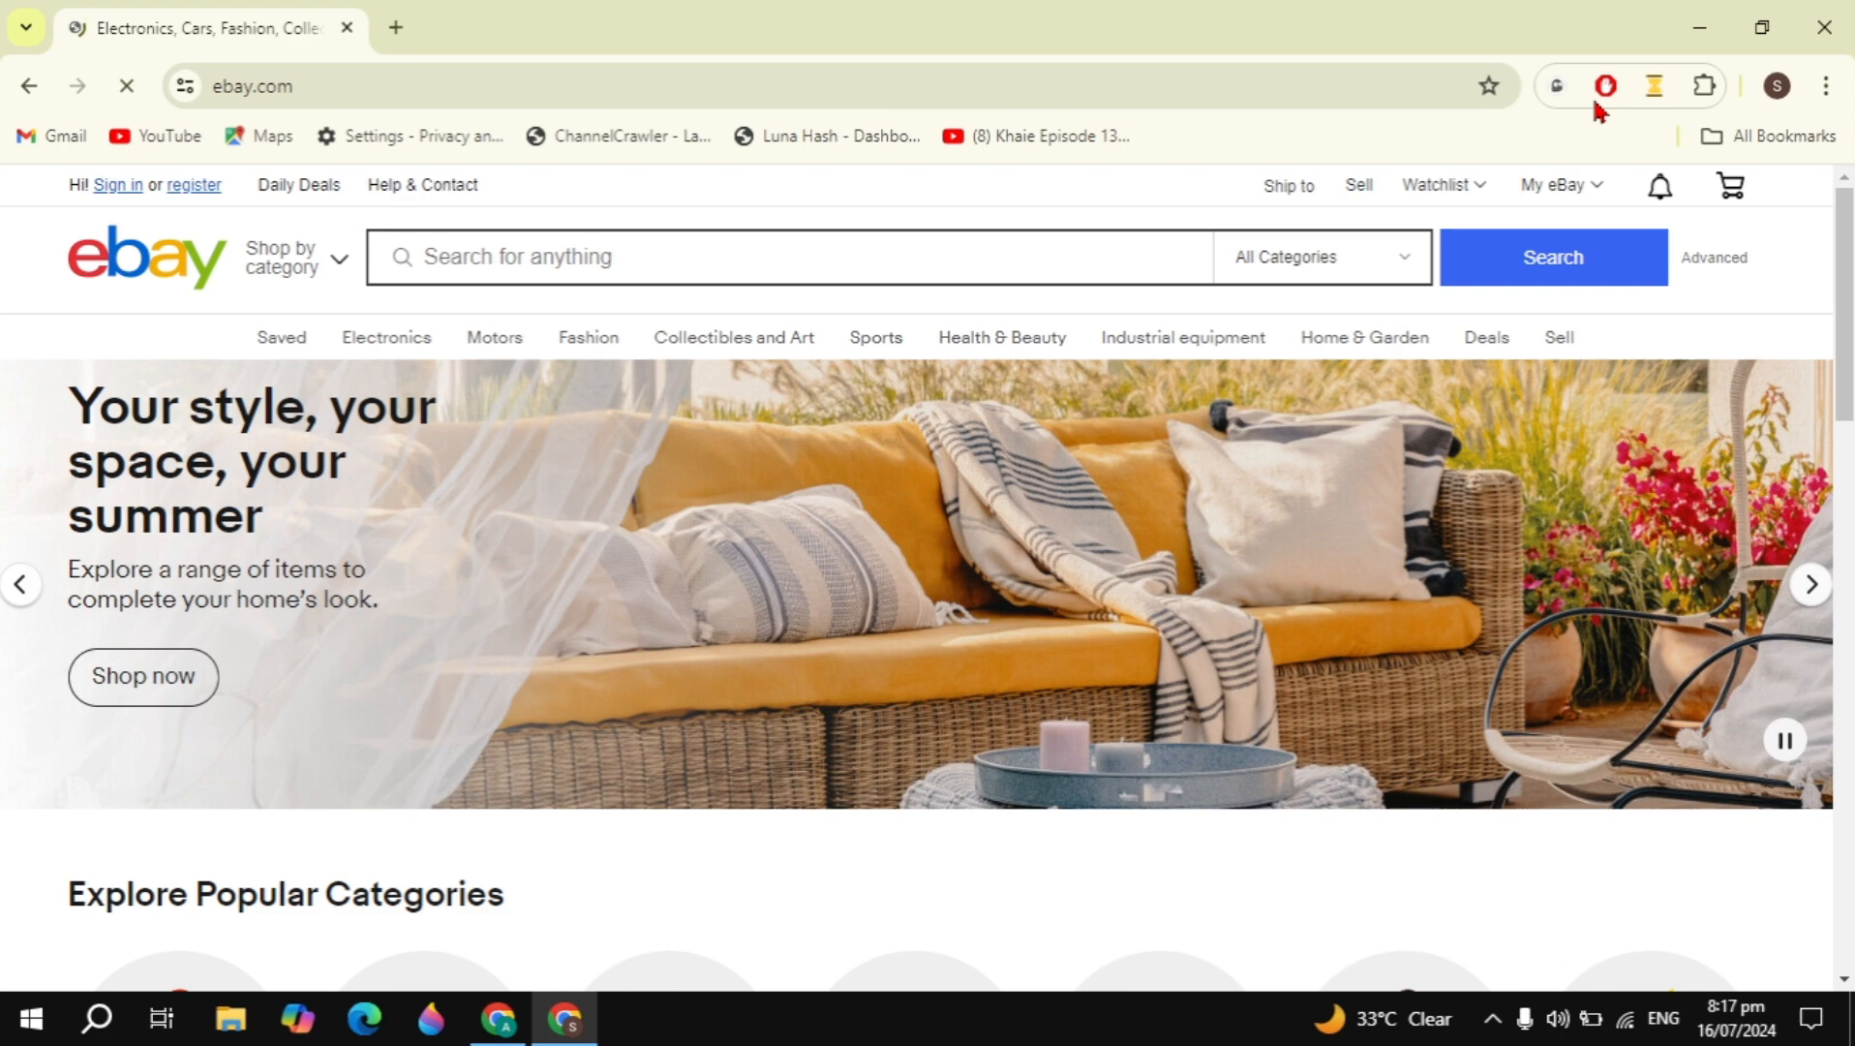
Step: Create an eBay desktop shortcut via Save and share > Create shortcut, keeping the default name
{"action": "left_click", "coordinate": [1826, 85]}
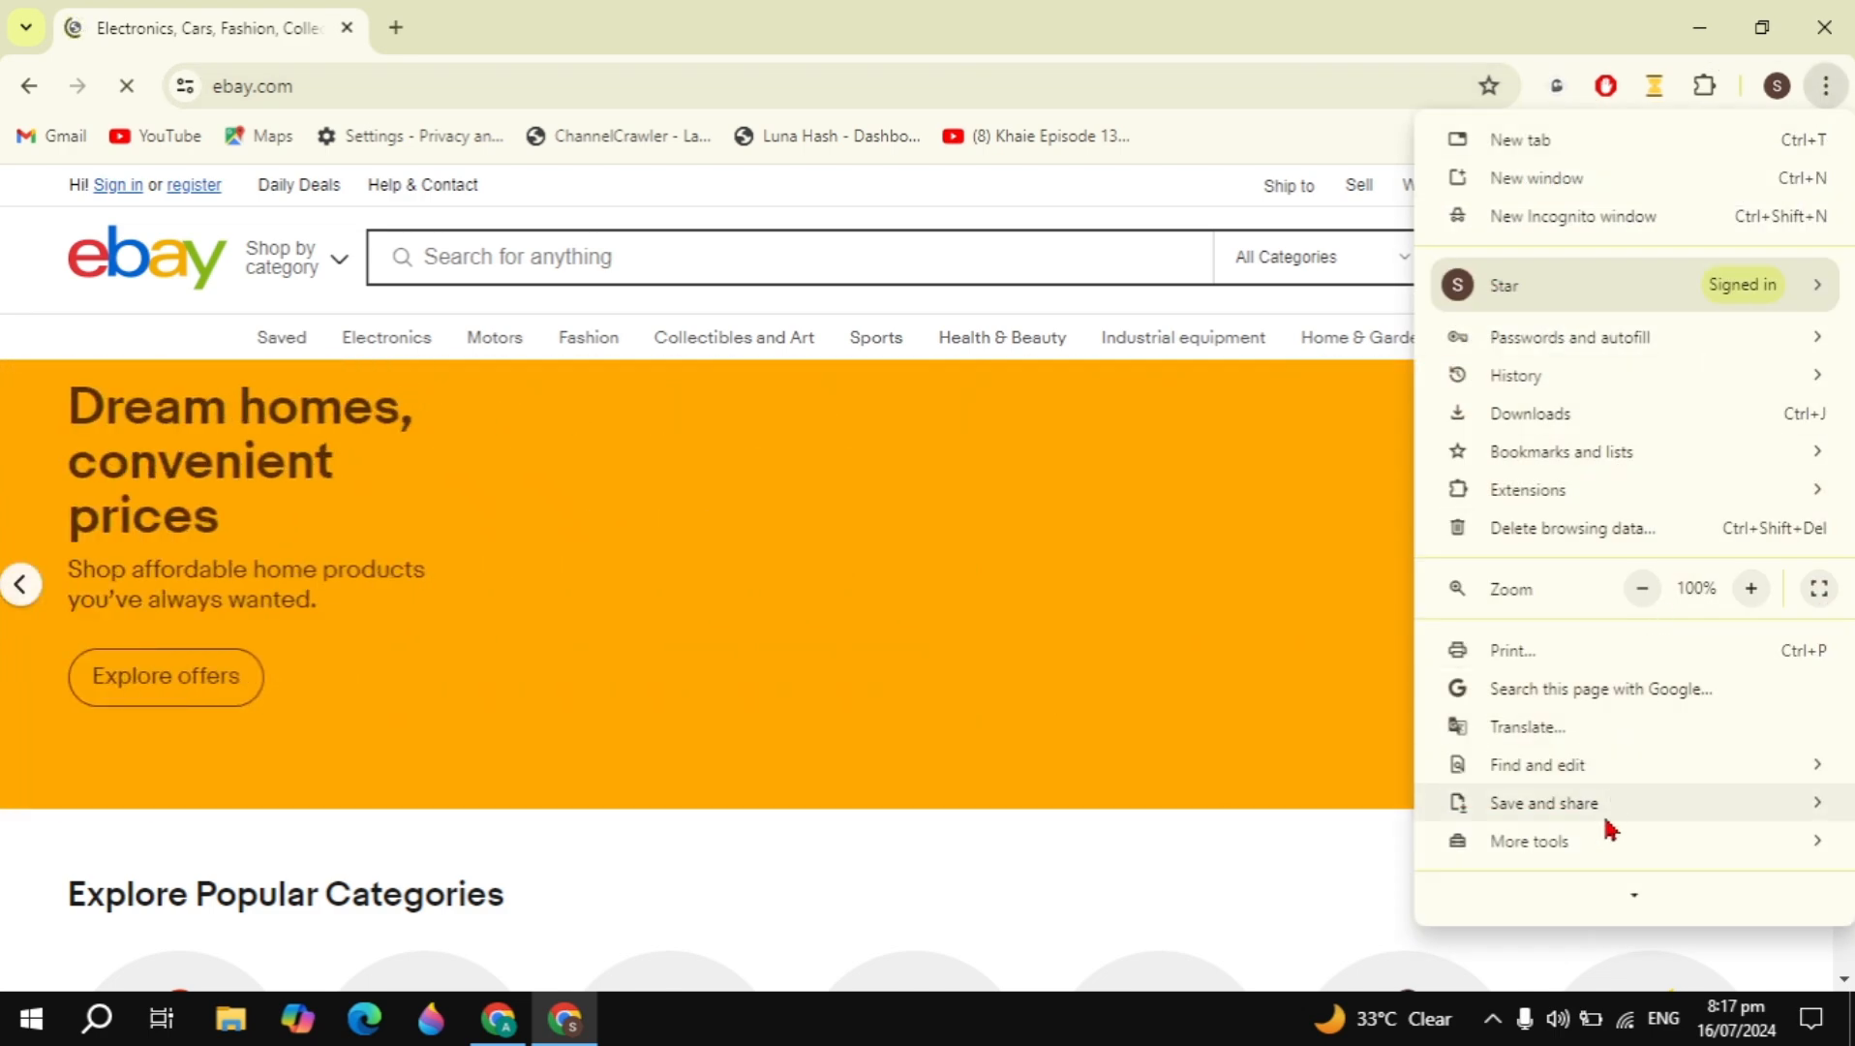
{"action": "mouse_move", "coordinate": [1543, 802]}
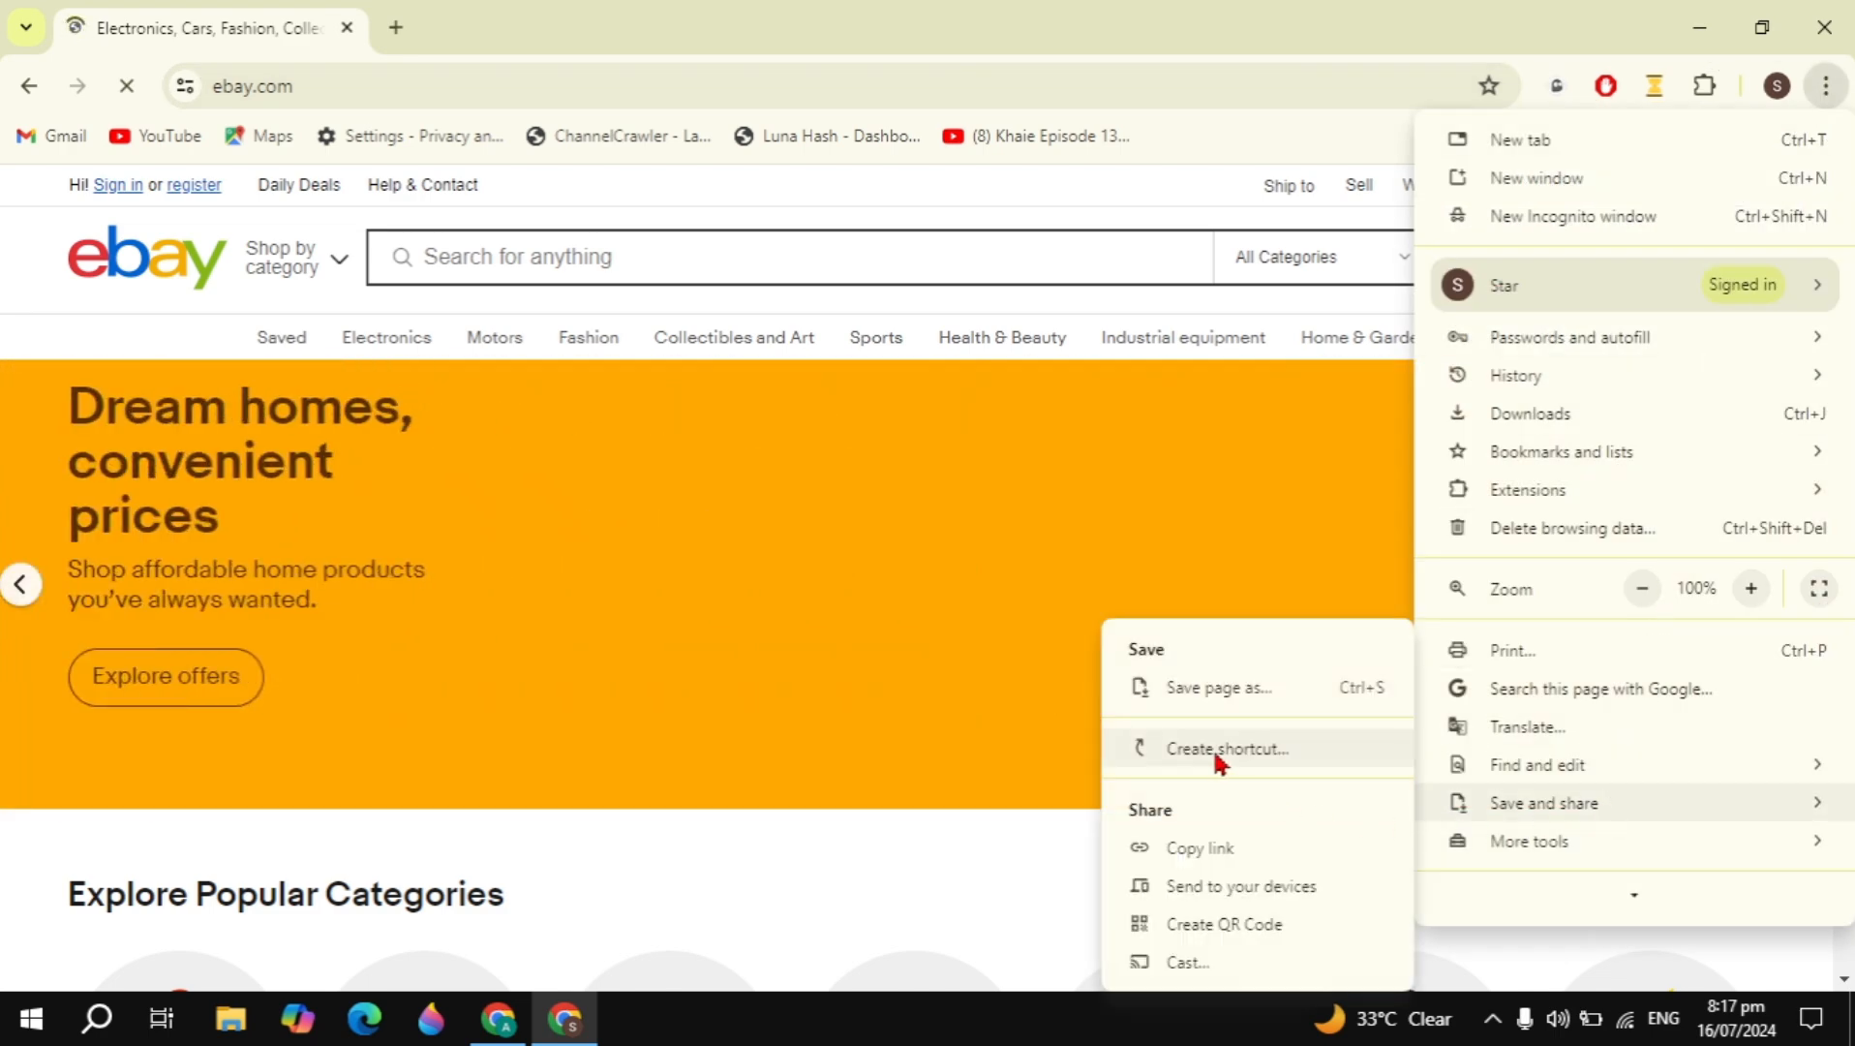
{"action": "left_click", "coordinate": [1228, 748]}
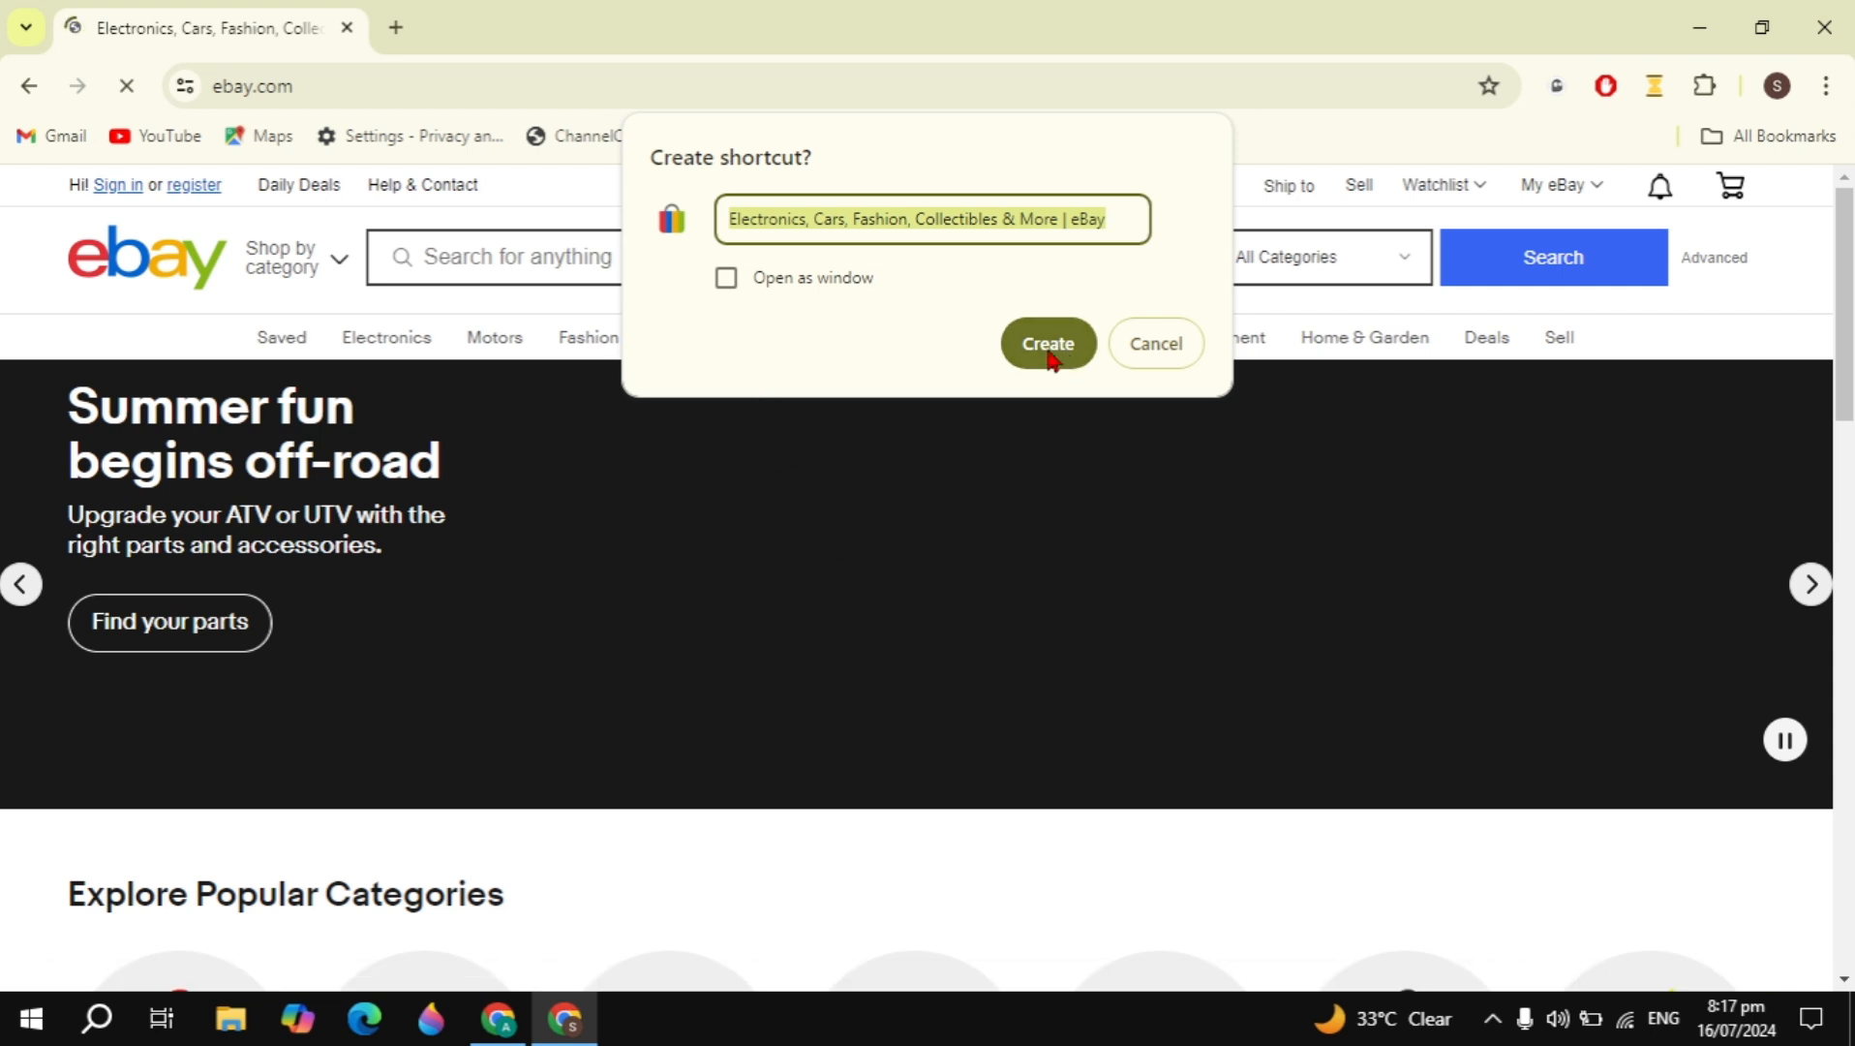
{"action": "left_click", "coordinate": [1154, 343]}
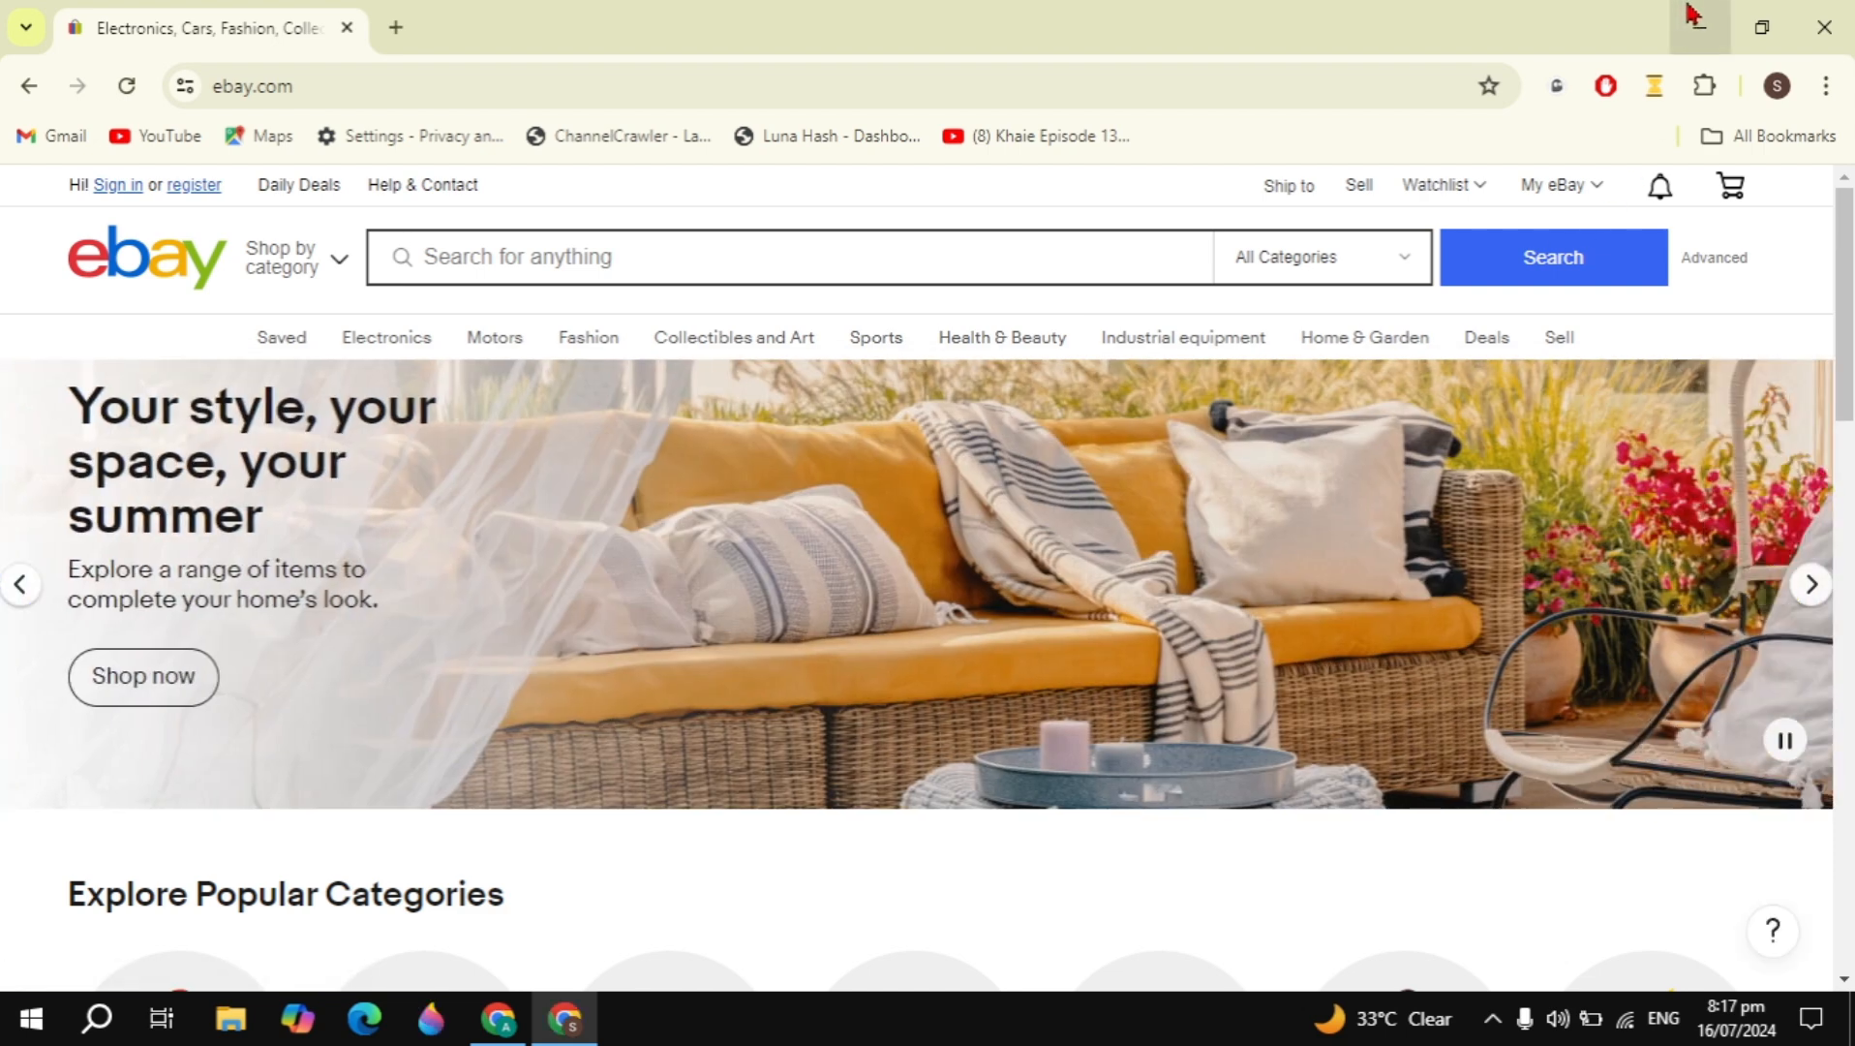
{"action": "mouse_move", "coordinate": [1385, 408]}
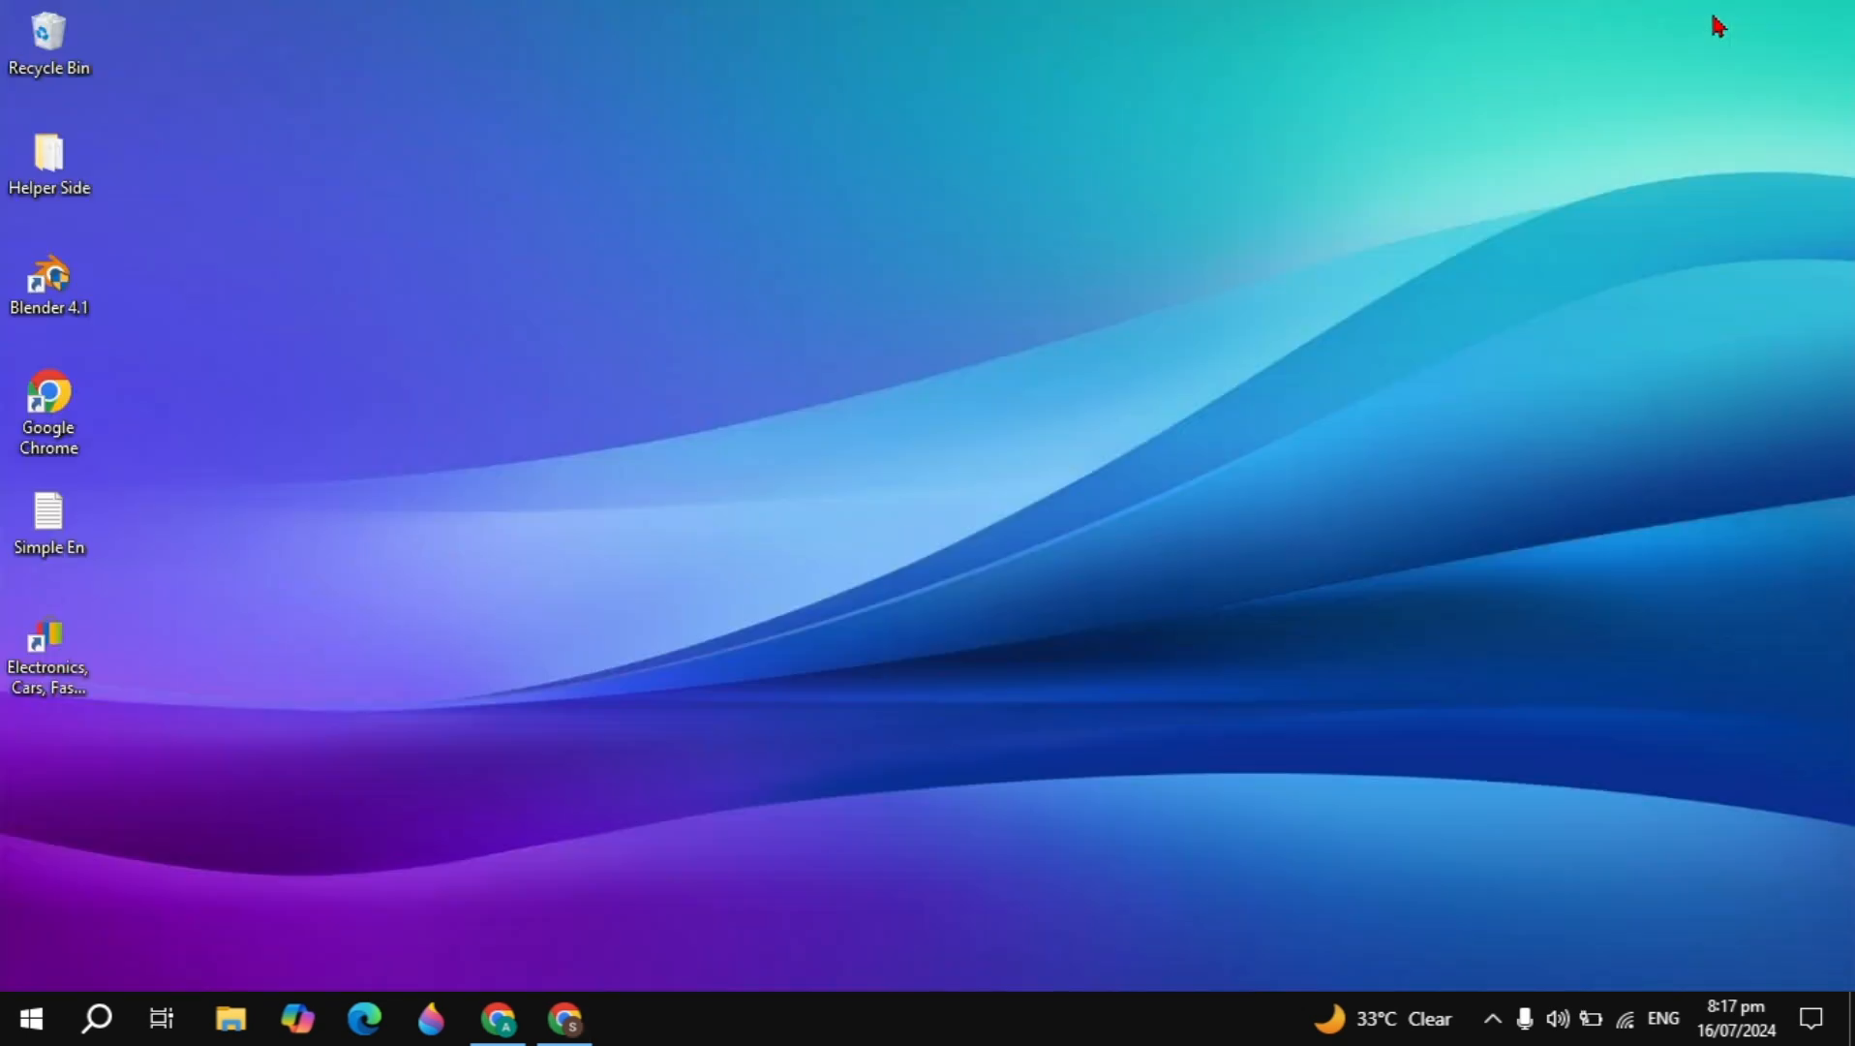
Step: Move the new eBay shortcut to the desktop centre and launch it, loading ebay.com
{"action": "left_click", "coordinate": [49, 645]}
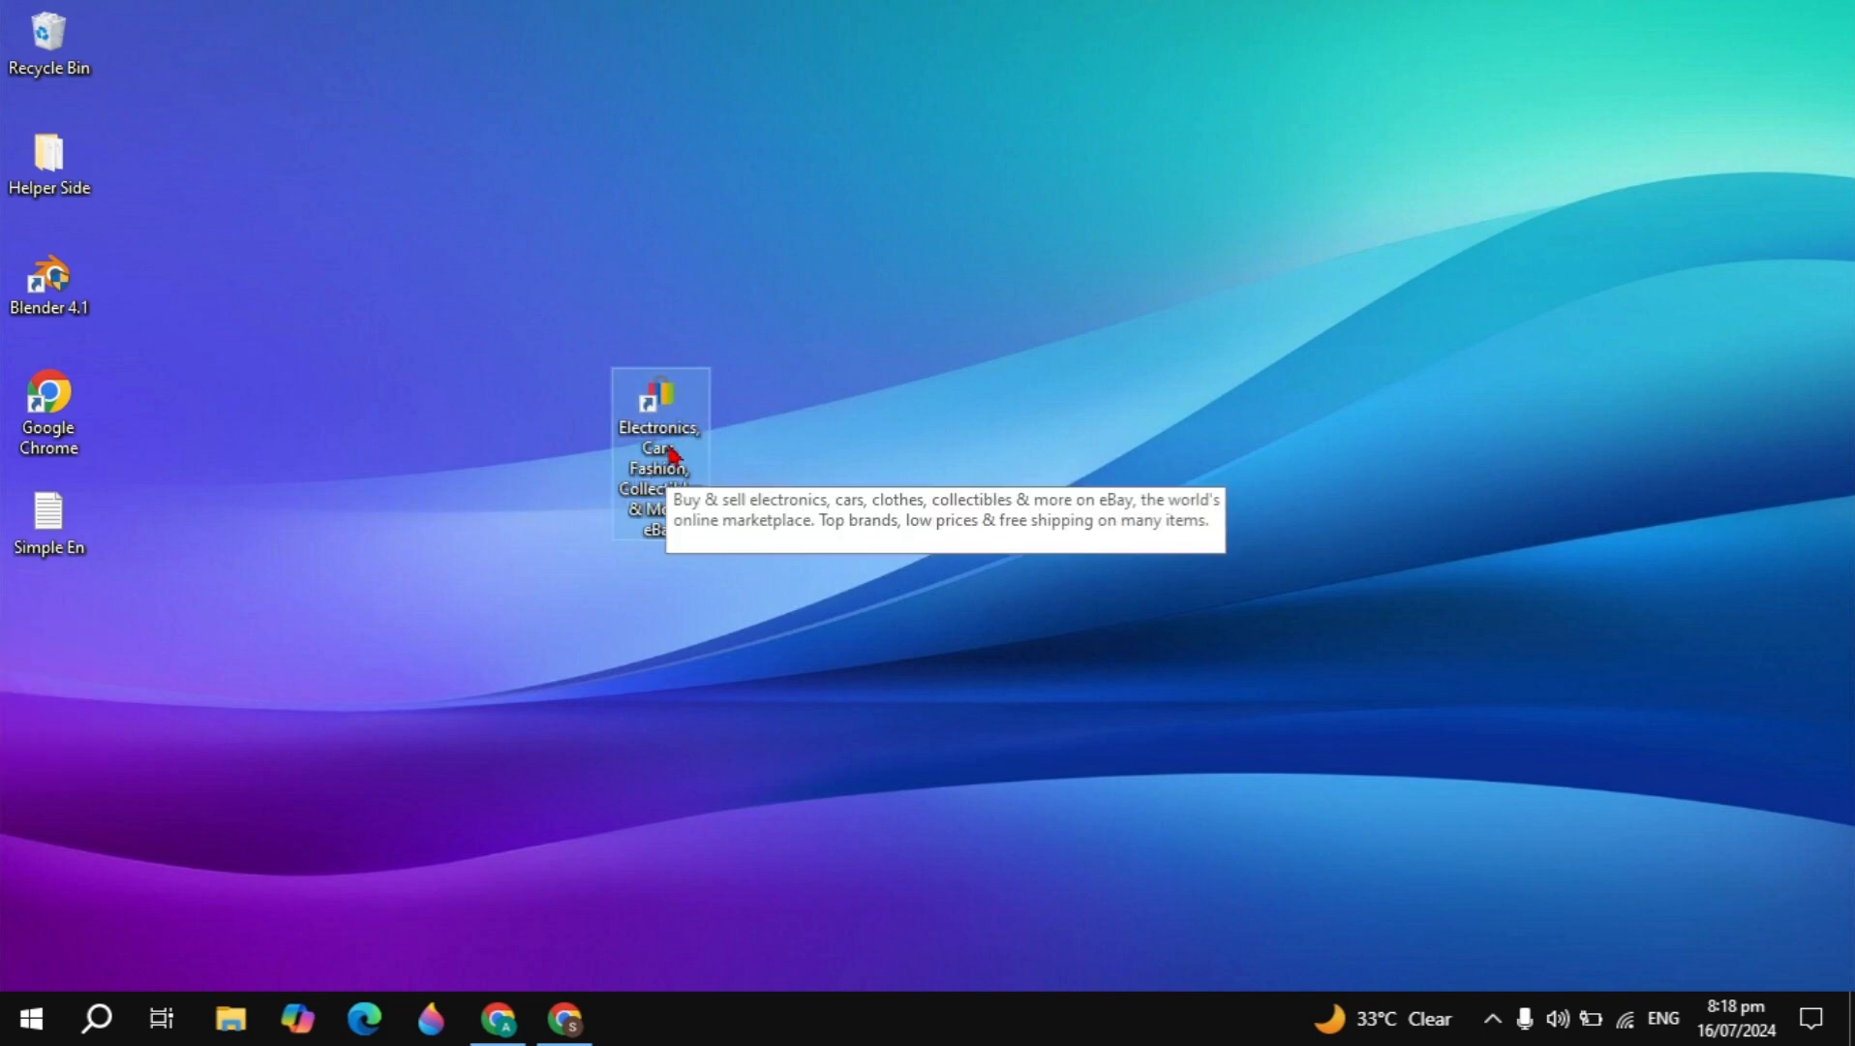
{"action": "double_click", "coordinate": [658, 418]}
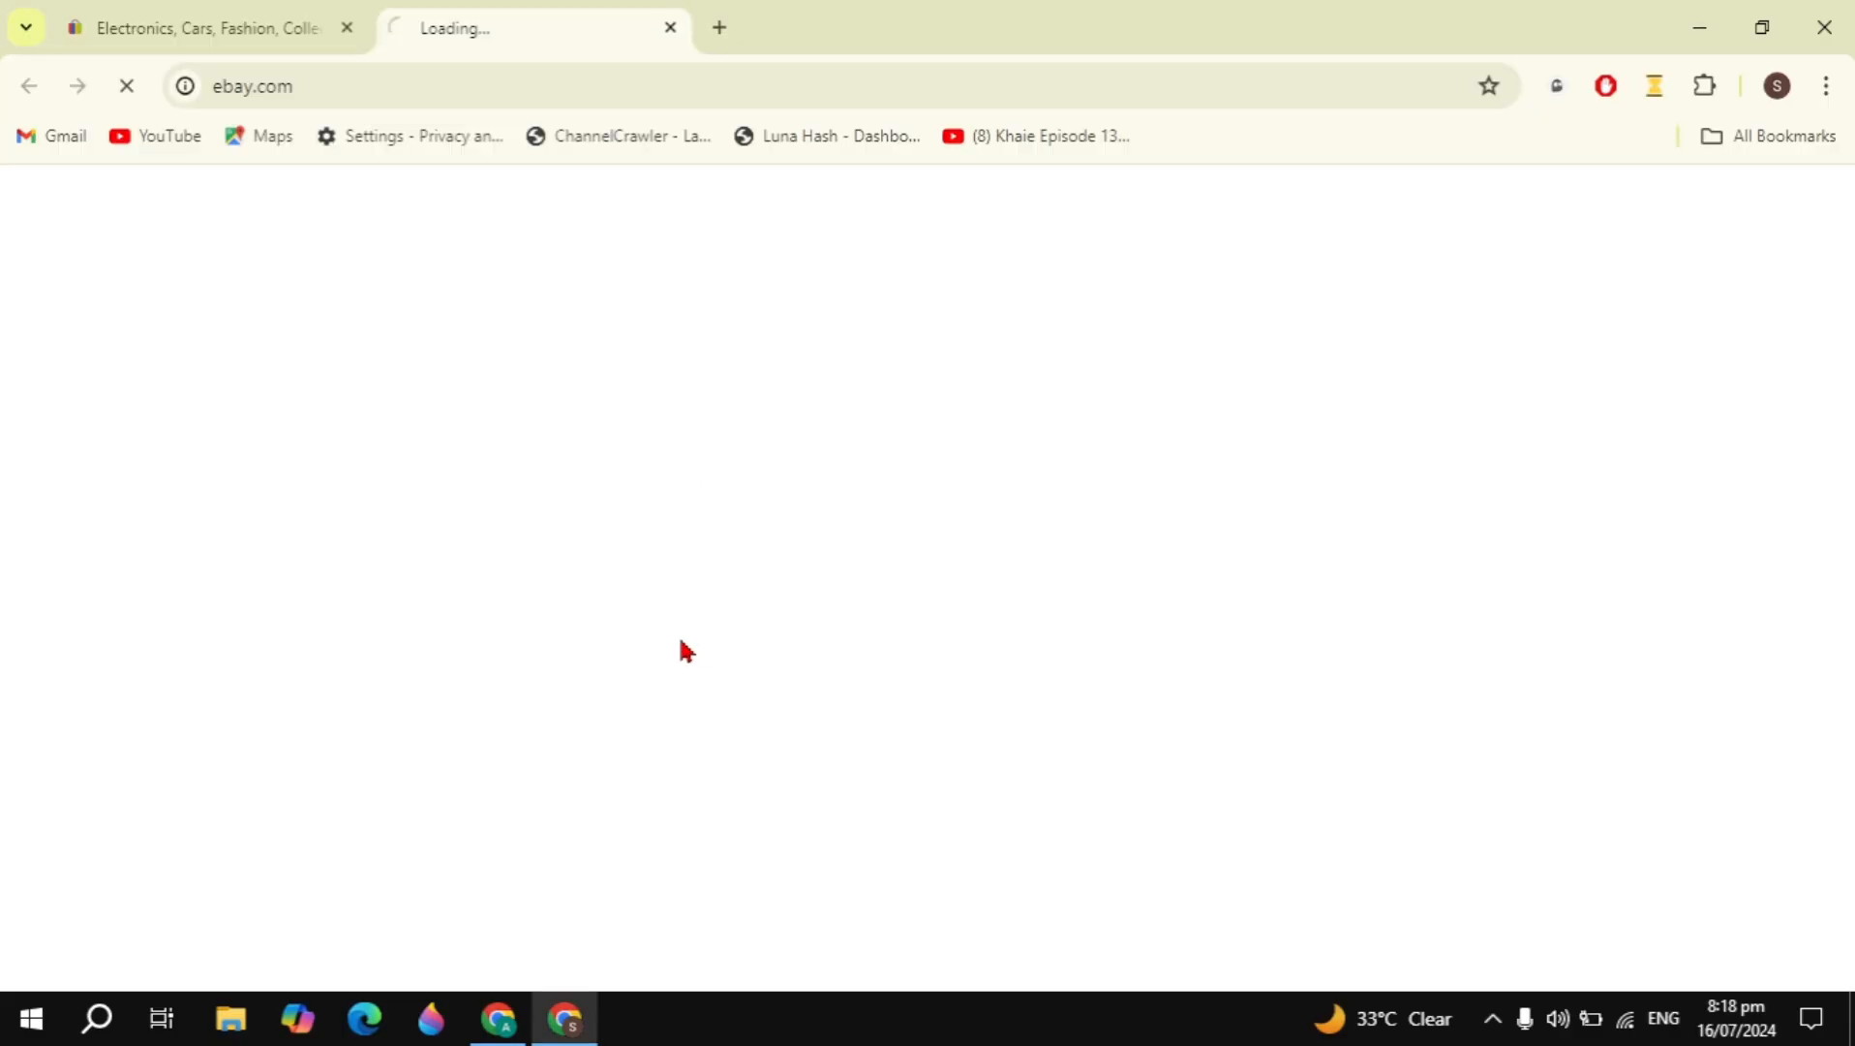